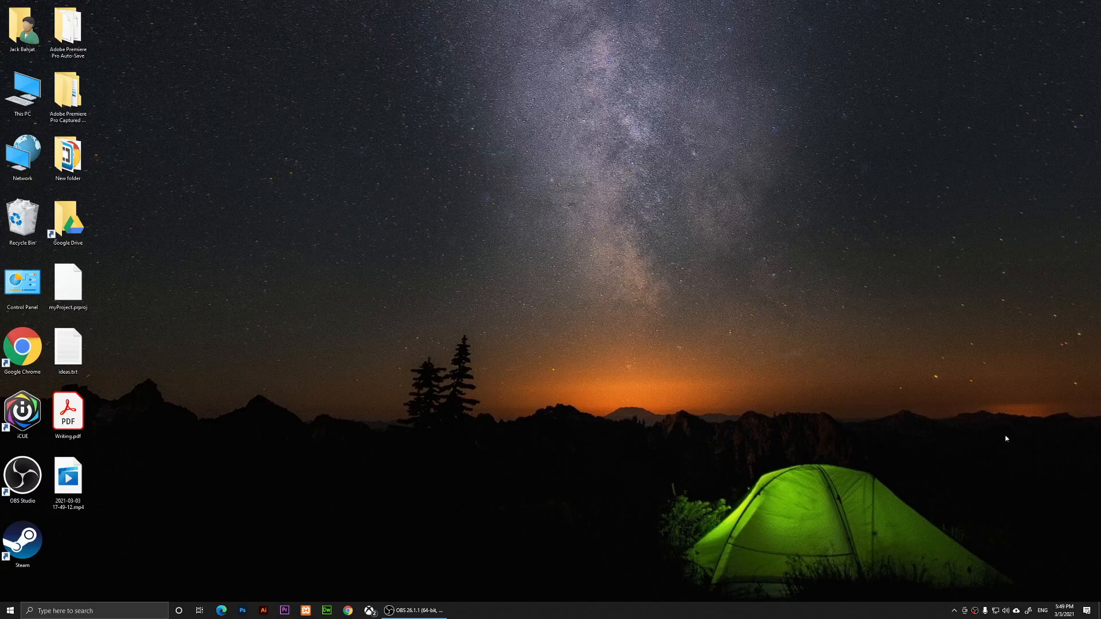
pyautogui.moveTo(871, 474)
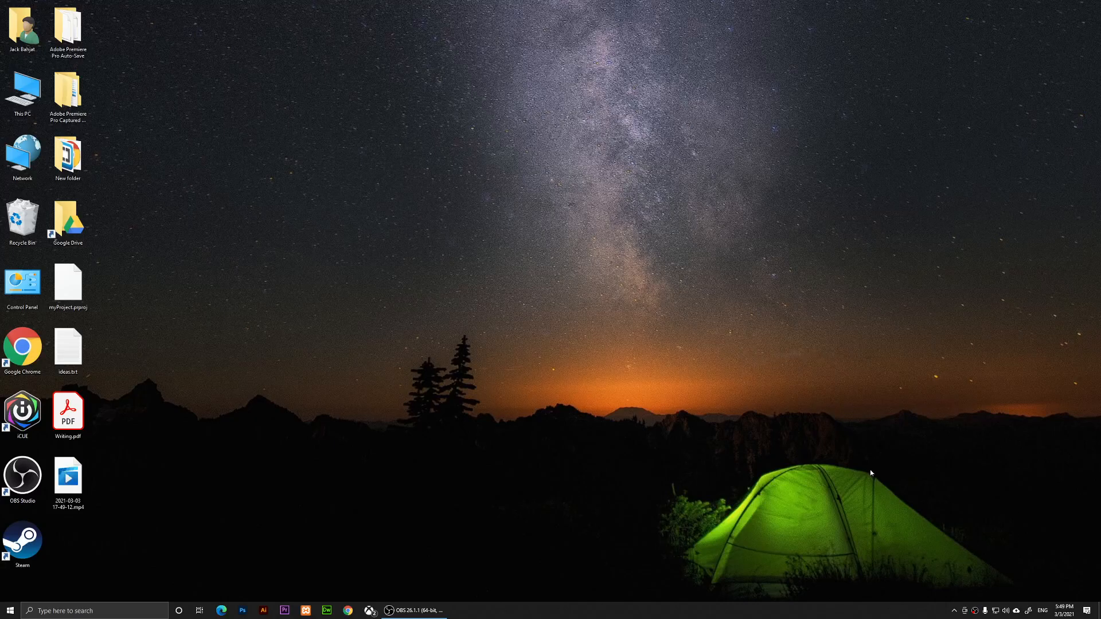
# Open Writing.pdf from the desktop, shown at page 31 with the Export PDF pane
pyautogui.click(68, 410)
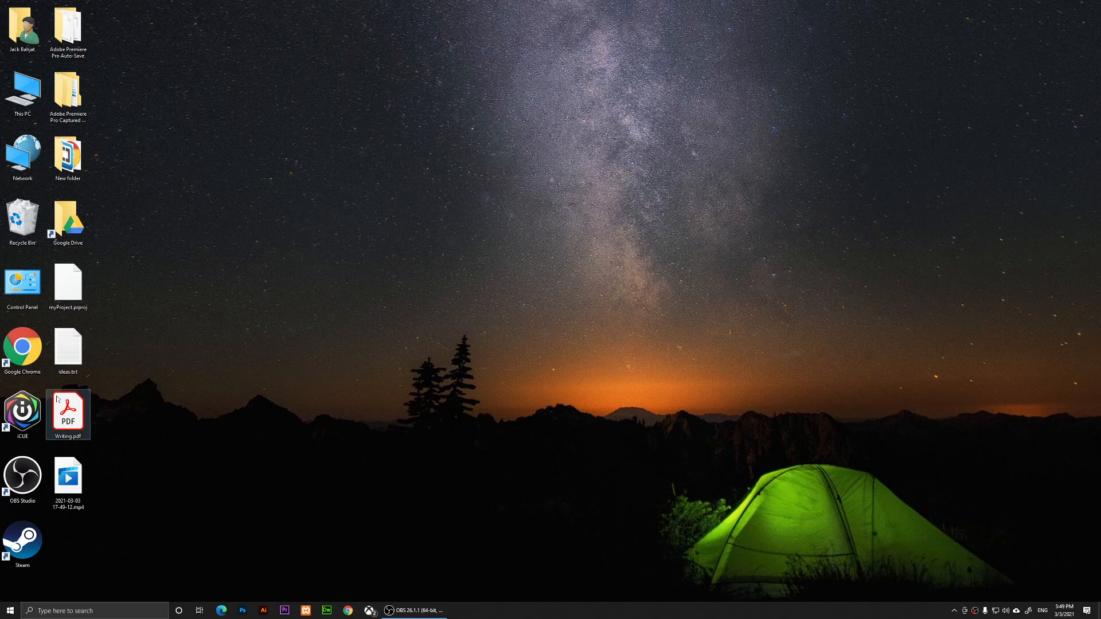
pyautogui.doubleClick(67, 410)
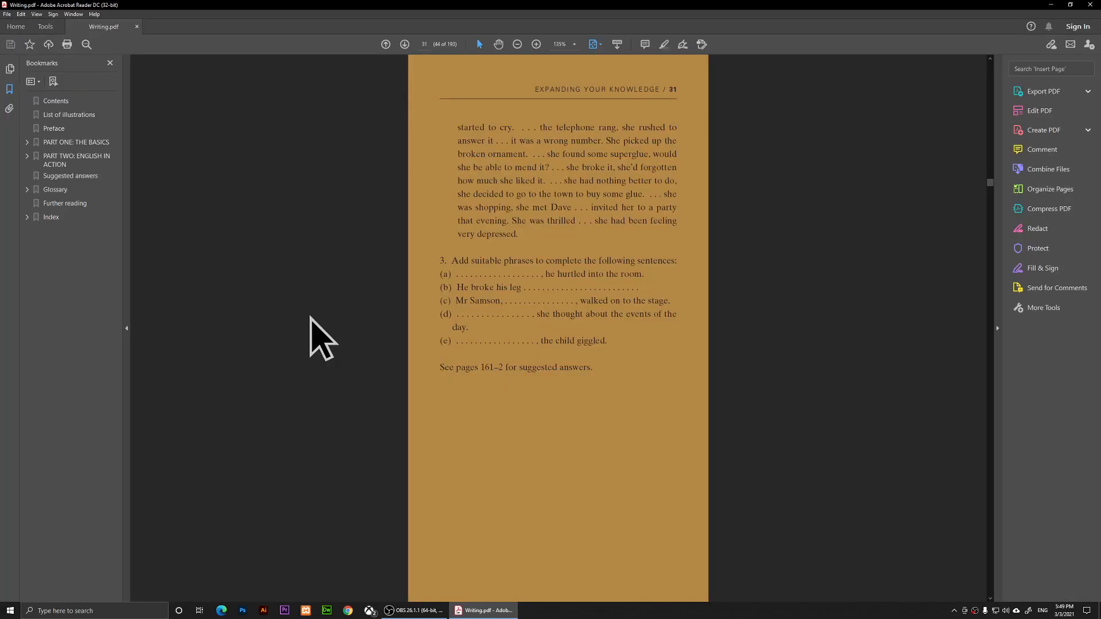
pyautogui.moveTo(414, 271)
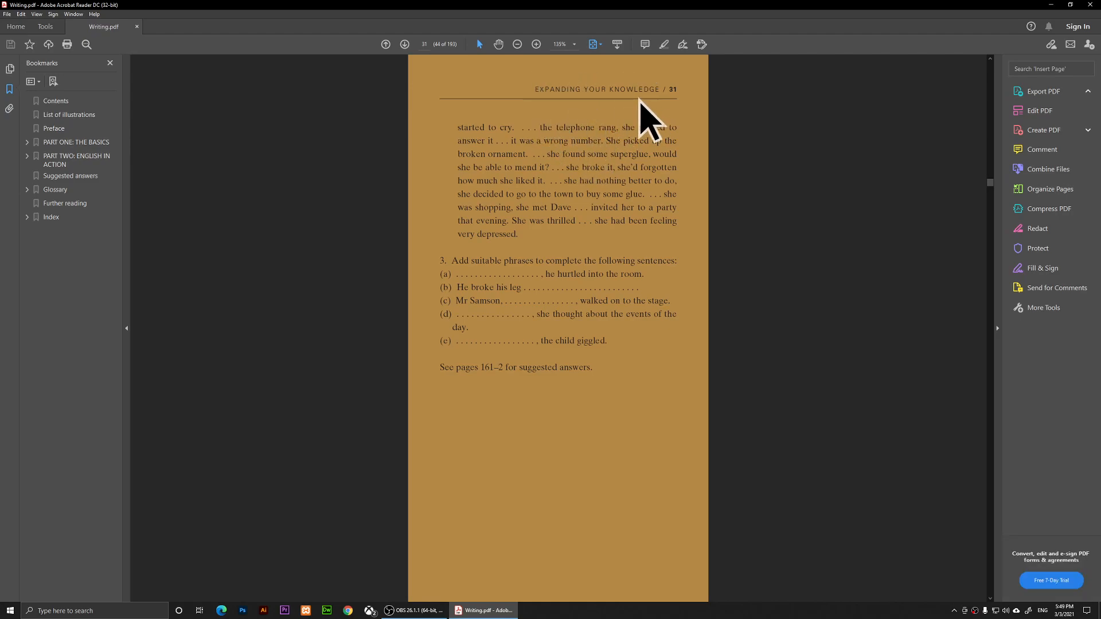
pyautogui.click(1043, 90)
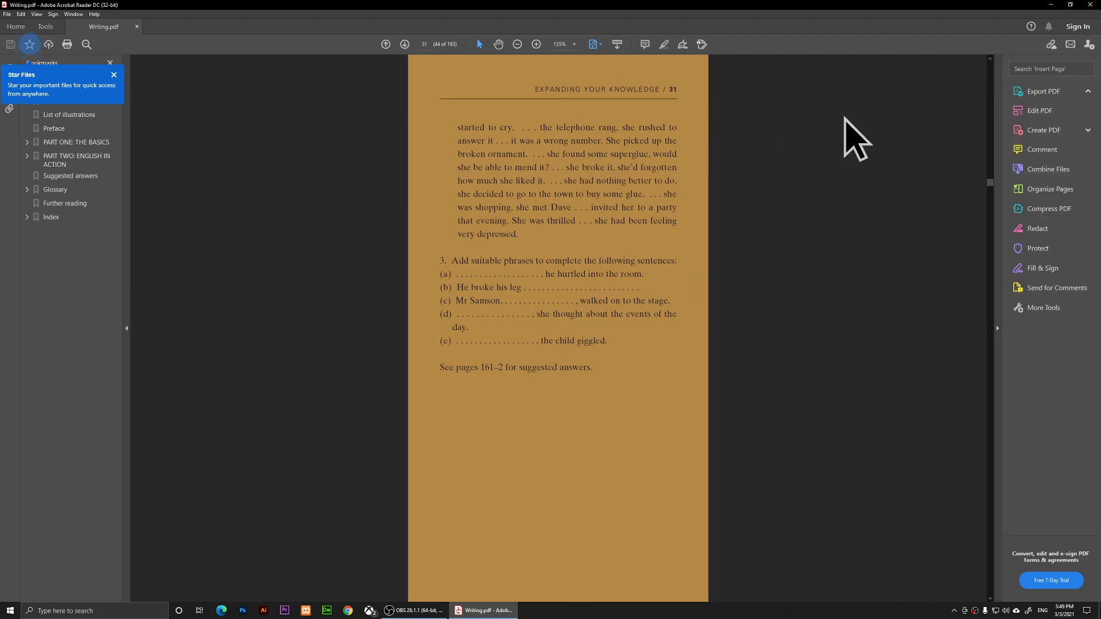
pyautogui.click(1044, 92)
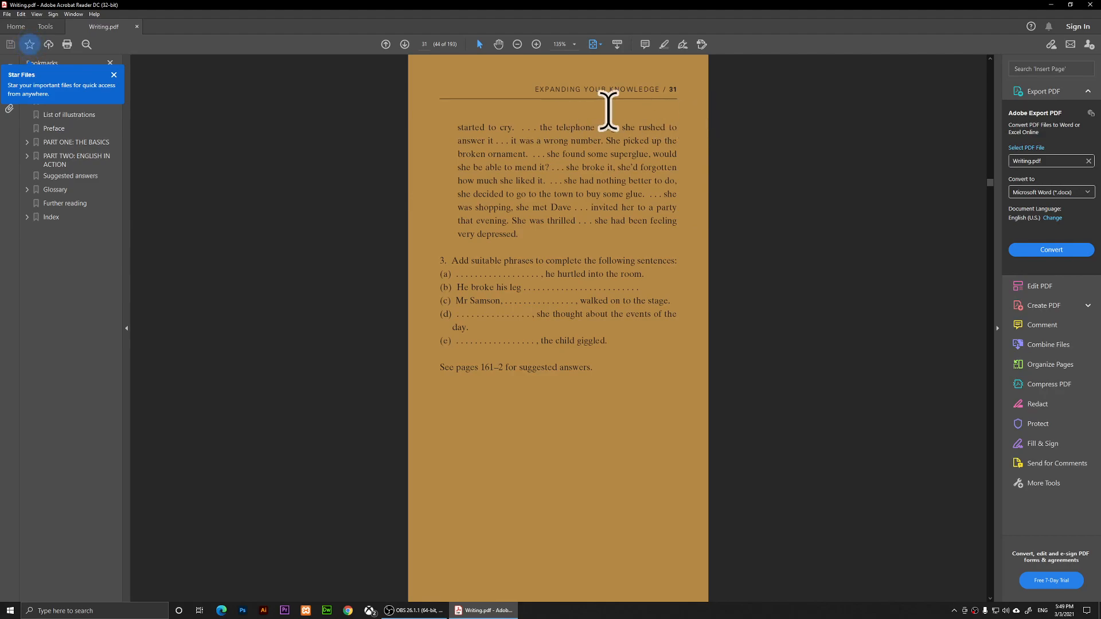
pyautogui.moveTo(576, 174)
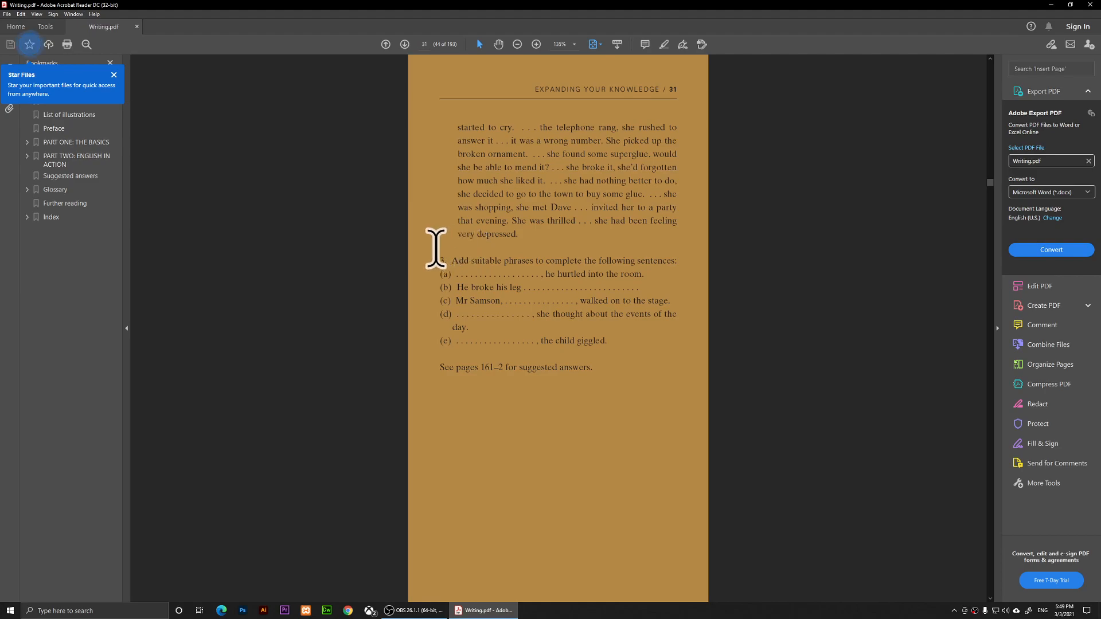
pyautogui.moveTo(309, 185)
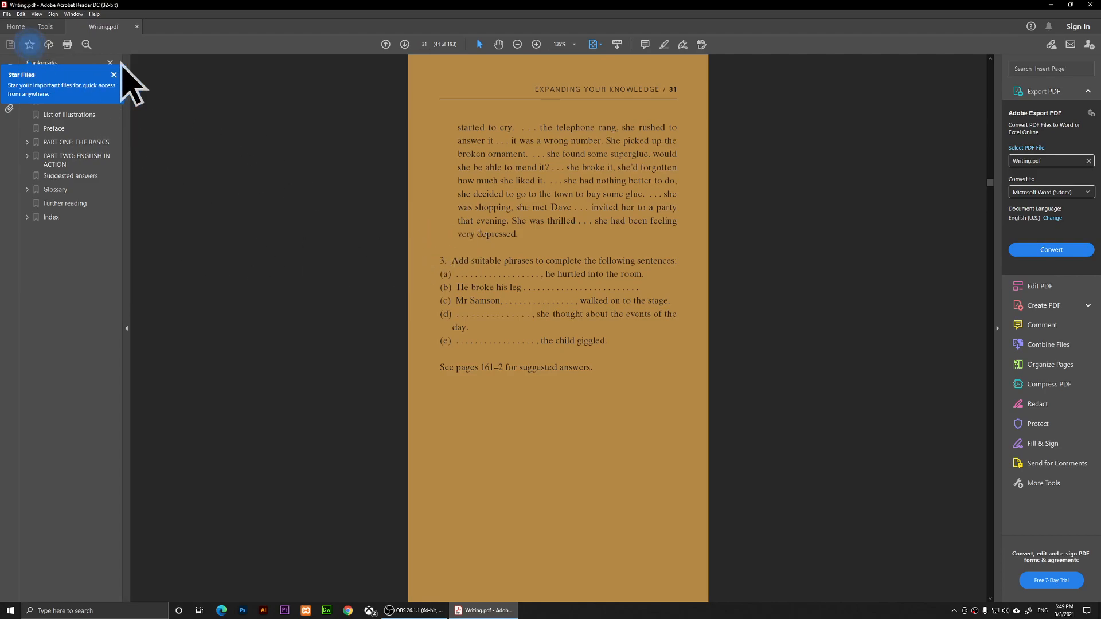
pyautogui.moveTo(46, 63)
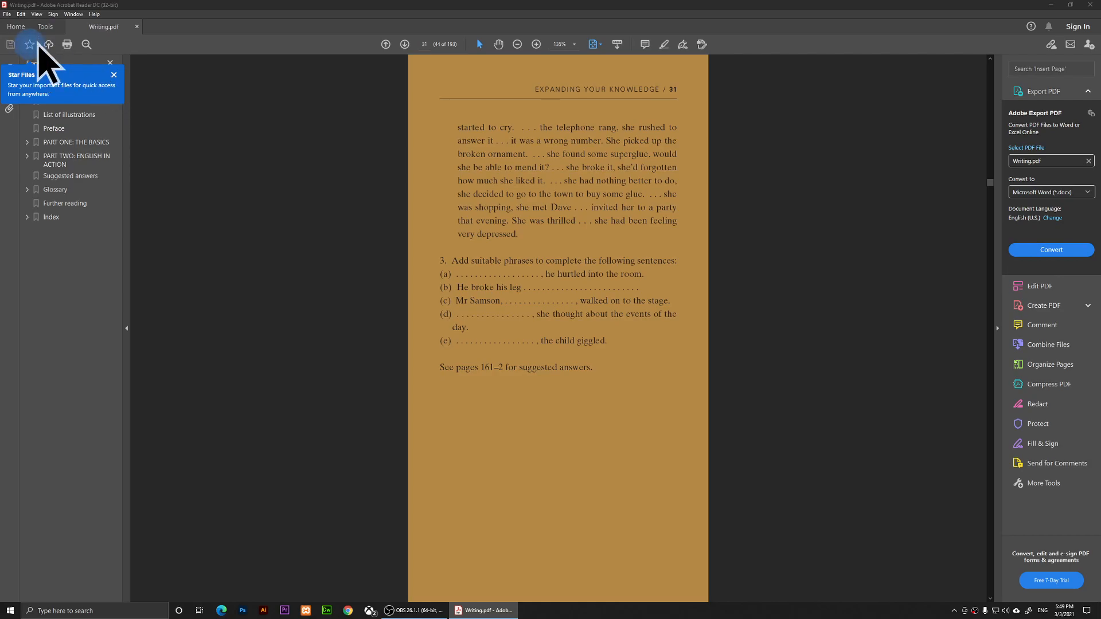
# Return to the Home list of recent files and bring up the Edit menu
pyautogui.click(15, 27)
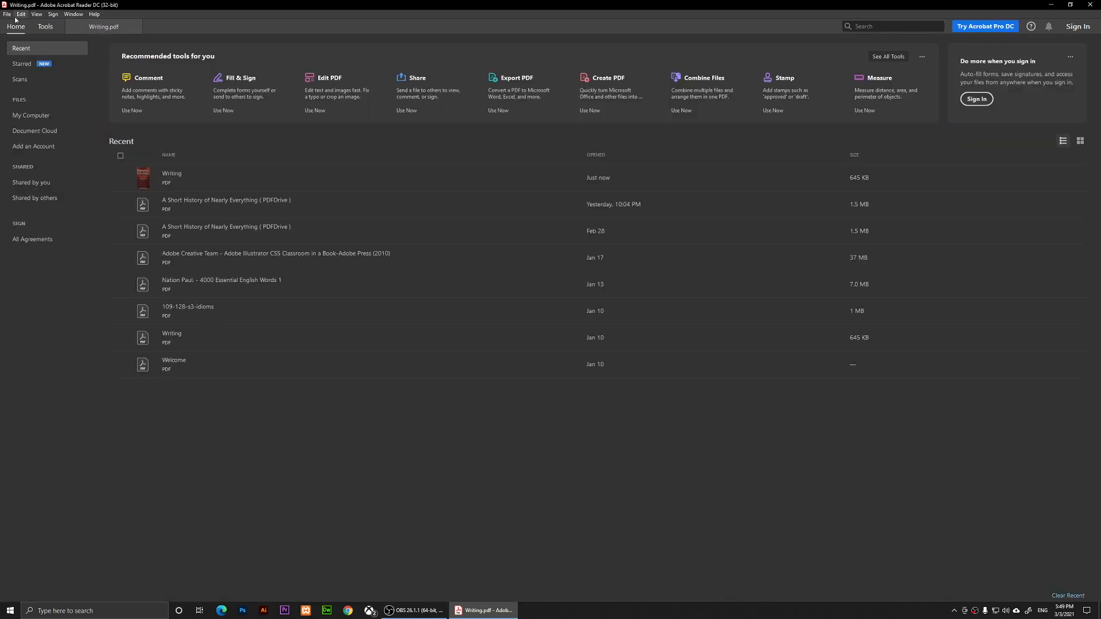
pyautogui.click(21, 14)
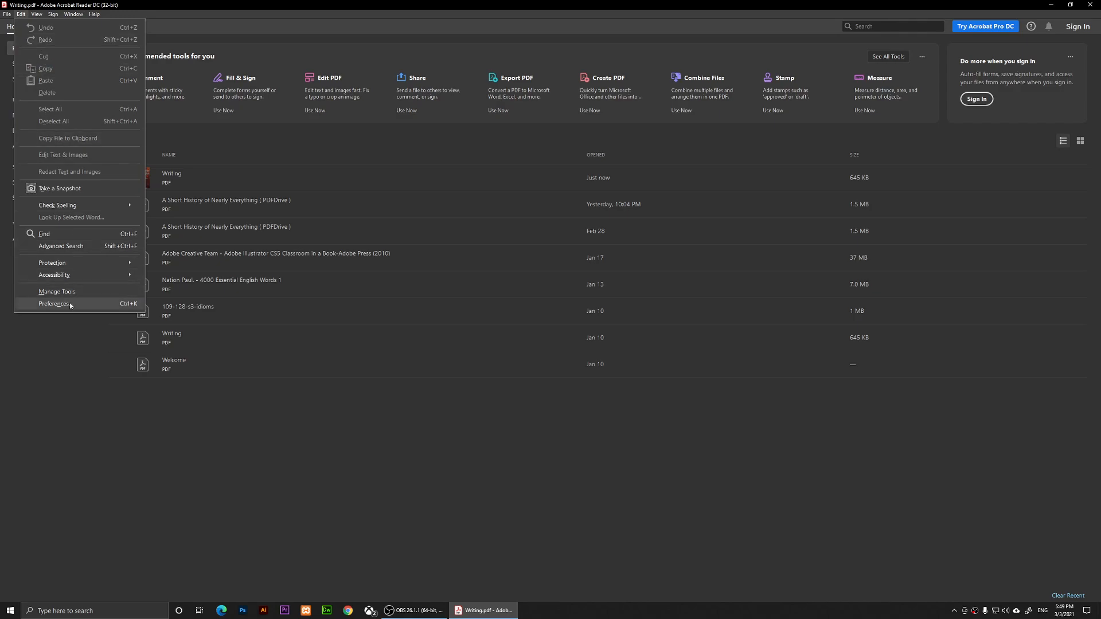
# In Documents preferences, enable 'Restore last view settings when reopening documents' and confirm
pyautogui.click(54, 303)
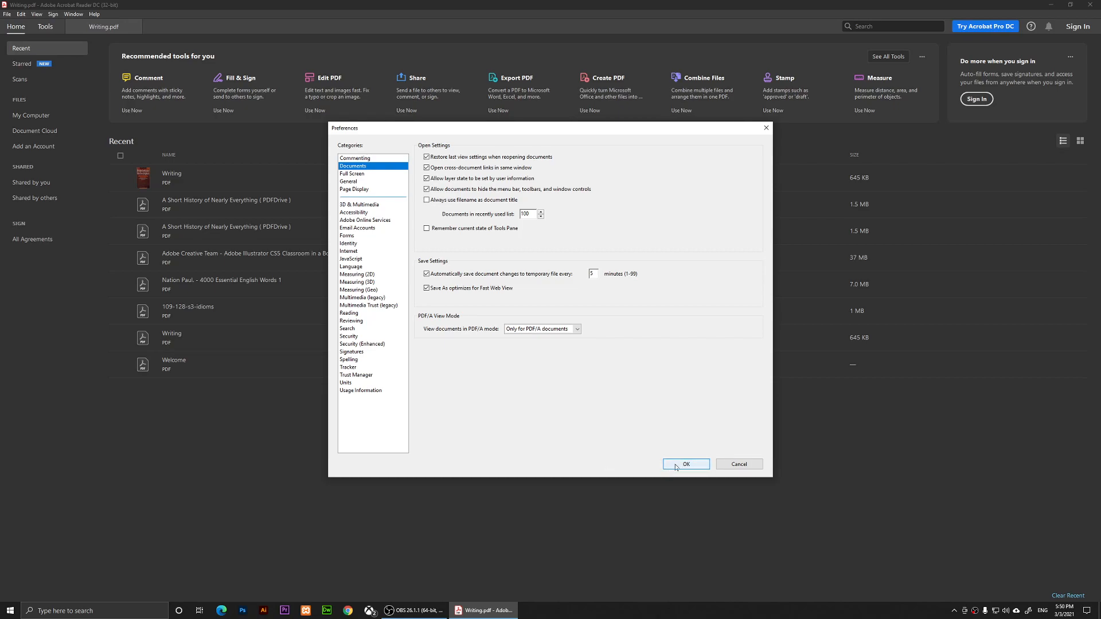
pyautogui.click(686, 465)
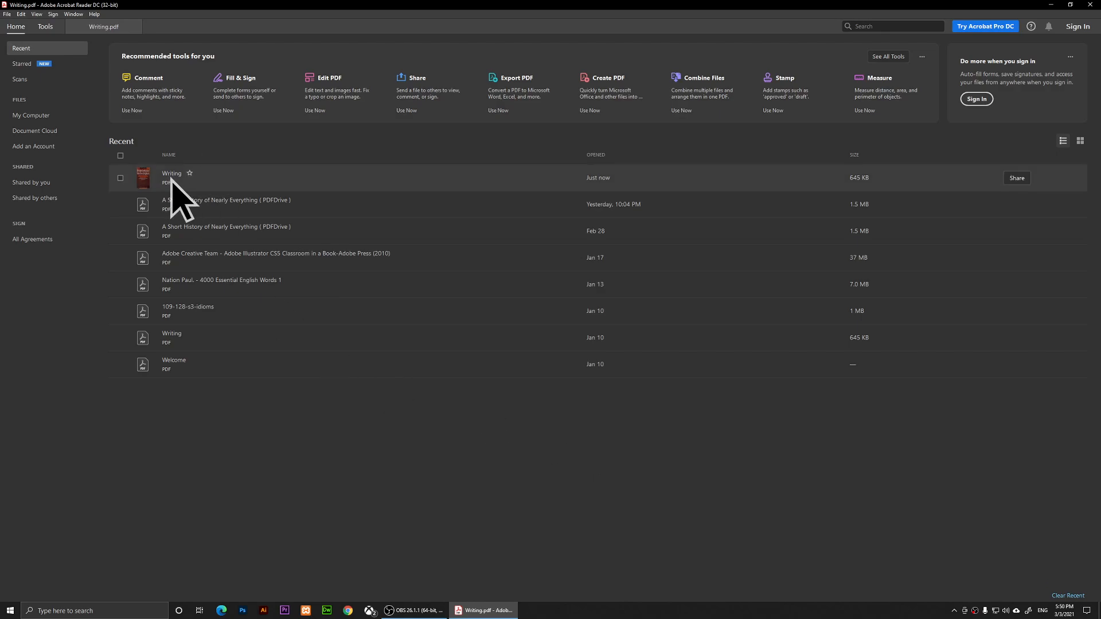
# Reopen Writing from the Recent list so it returns at page 31
pyautogui.doubleClick(171, 173)
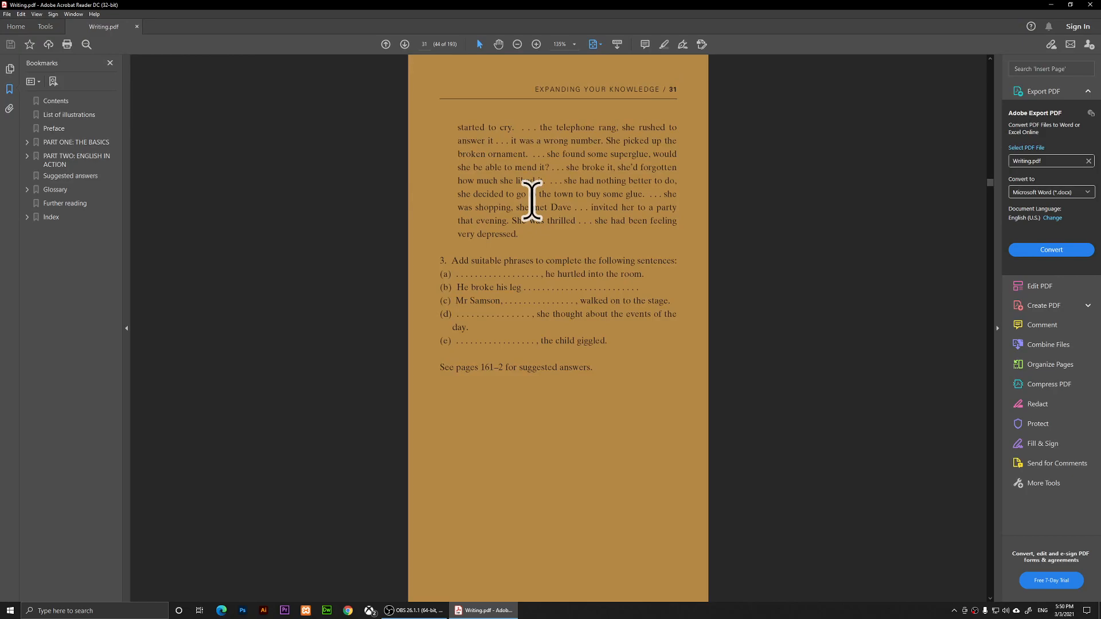
pyautogui.moveTo(983, 36)
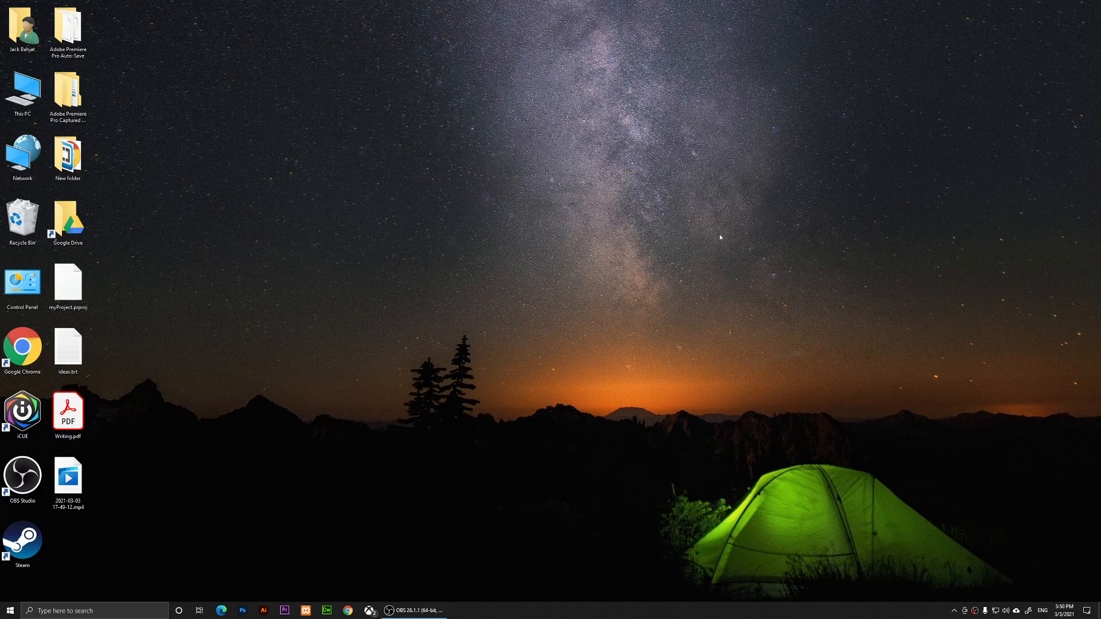
# Reopen Writing.pdf from the desktop, confirming it still comes back at page 31
pyautogui.click(67, 409)
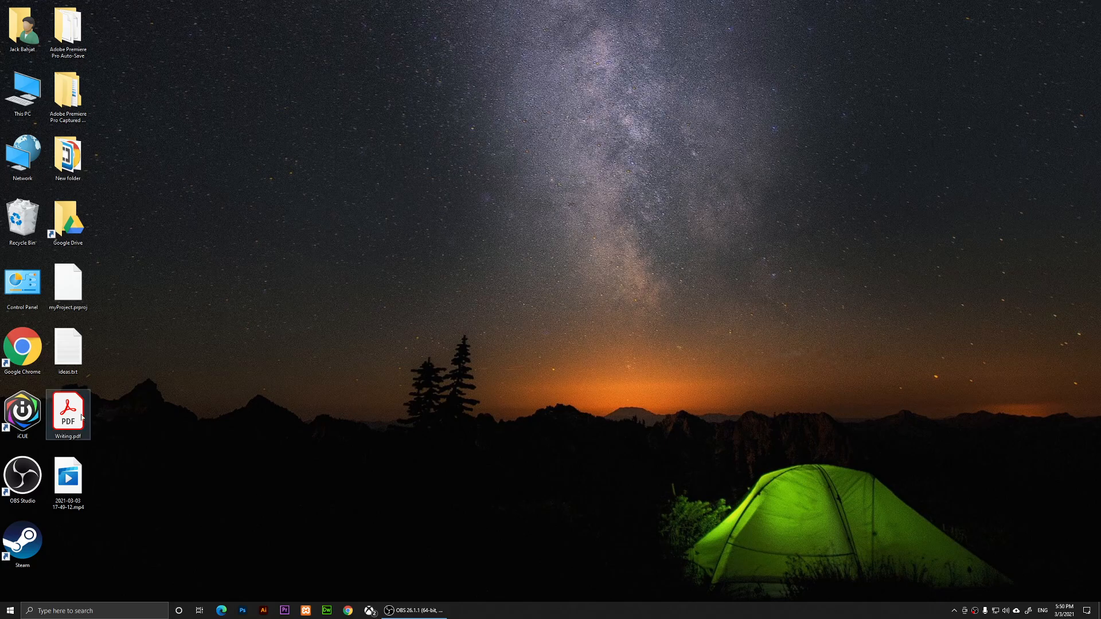
pyautogui.doubleClick(67, 409)
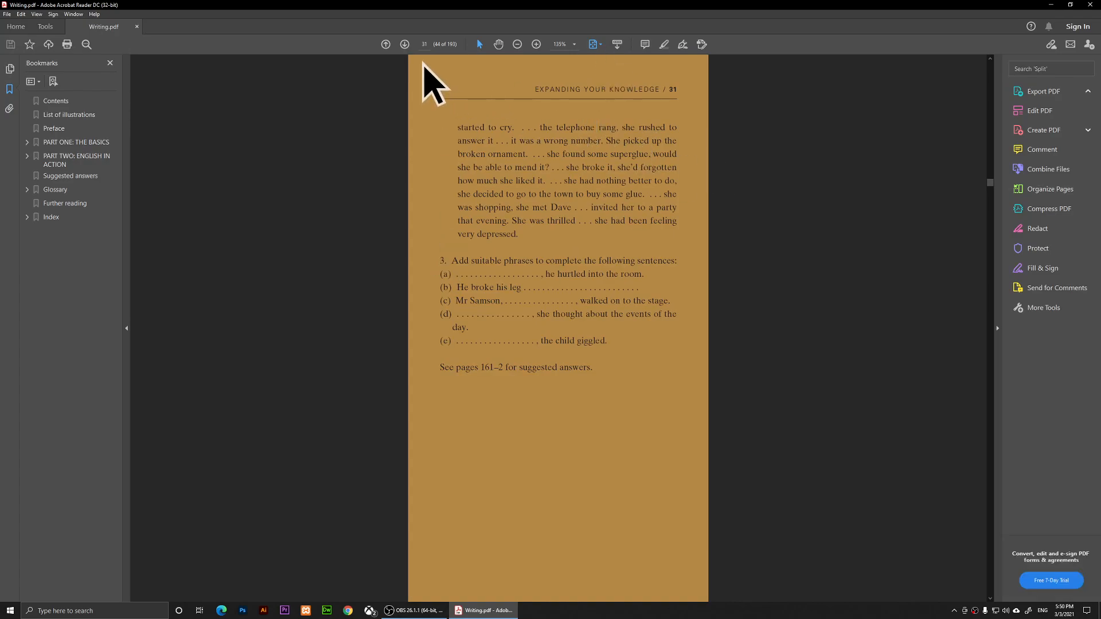
pyautogui.click(1044, 92)
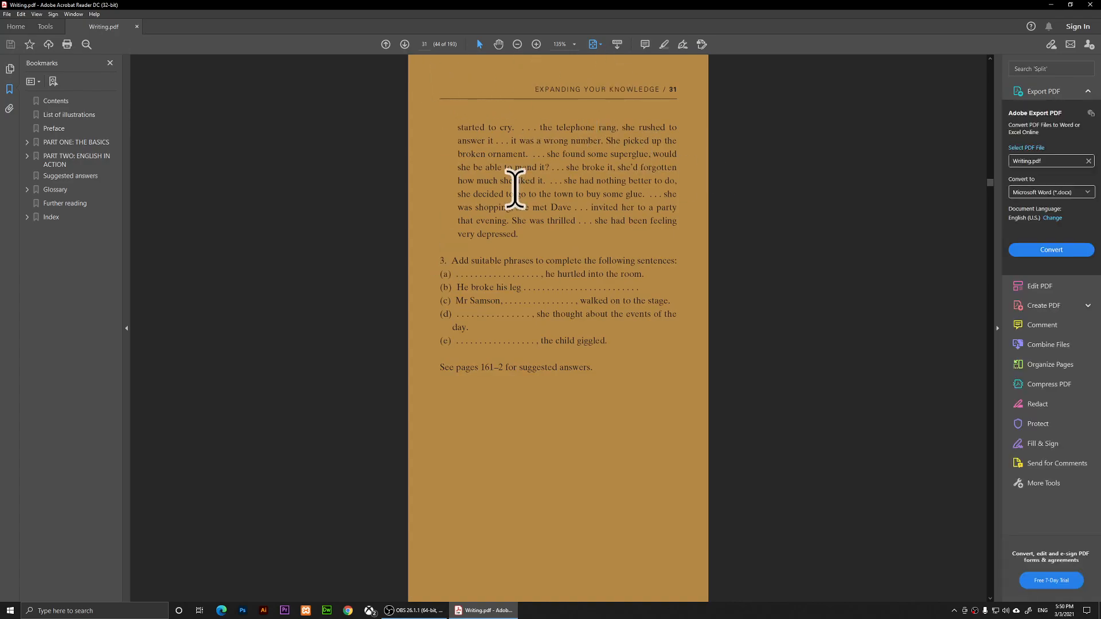